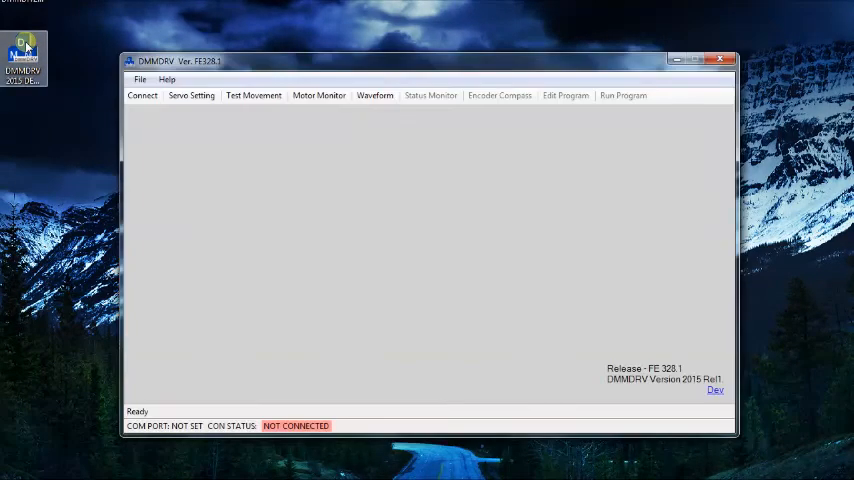
mouse_move(228, 280)
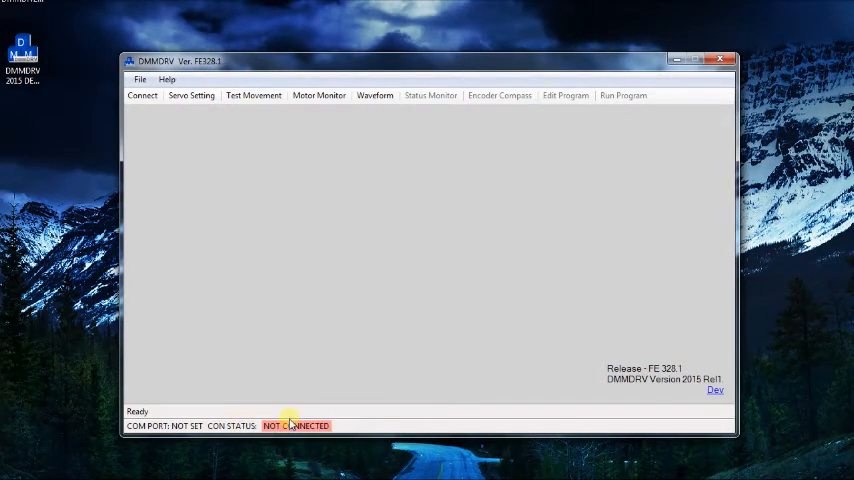
Set the drive's COM port to COM7, acknowledge success, and reopen COM Set
click(144, 96)
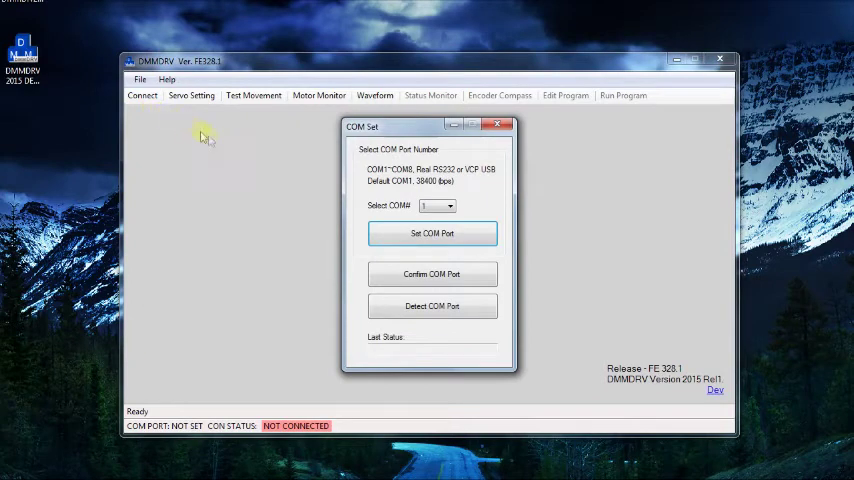
click(450, 206)
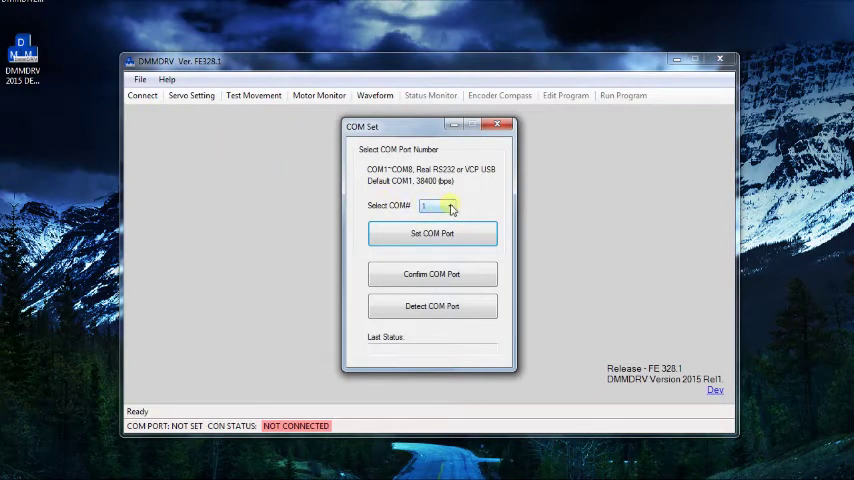
click(462, 206)
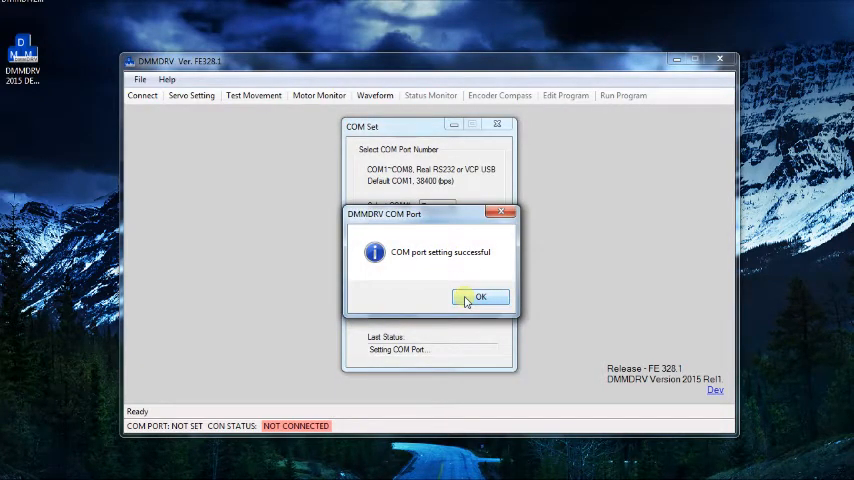
click(479, 298)
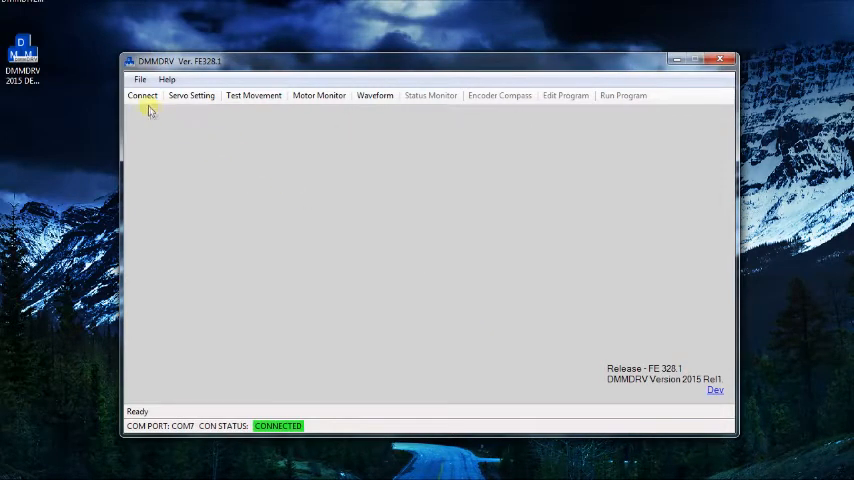
click(141, 96)
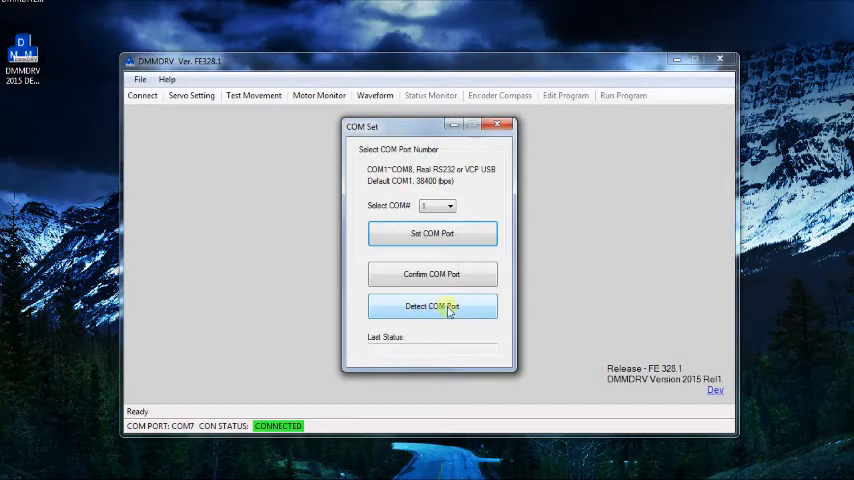
mouse_move(432, 313)
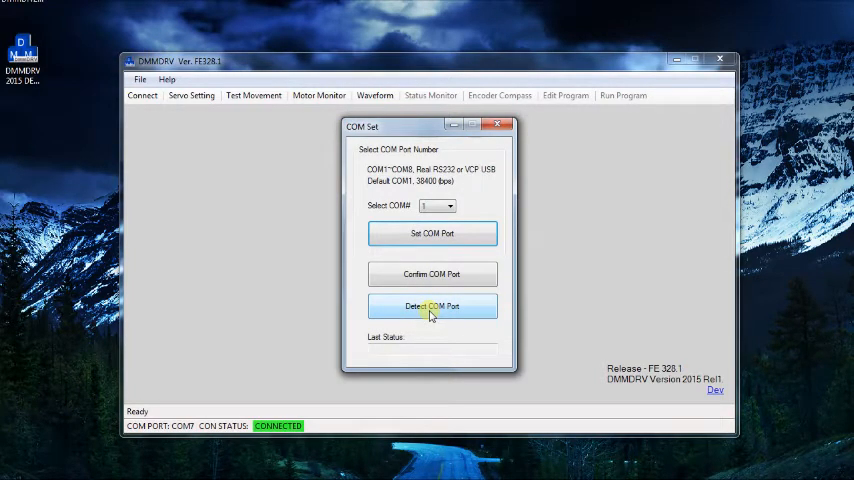
Auto-detect COM7 as the drive's port, confirm it is correctly set, and close COM Set
click(432, 306)
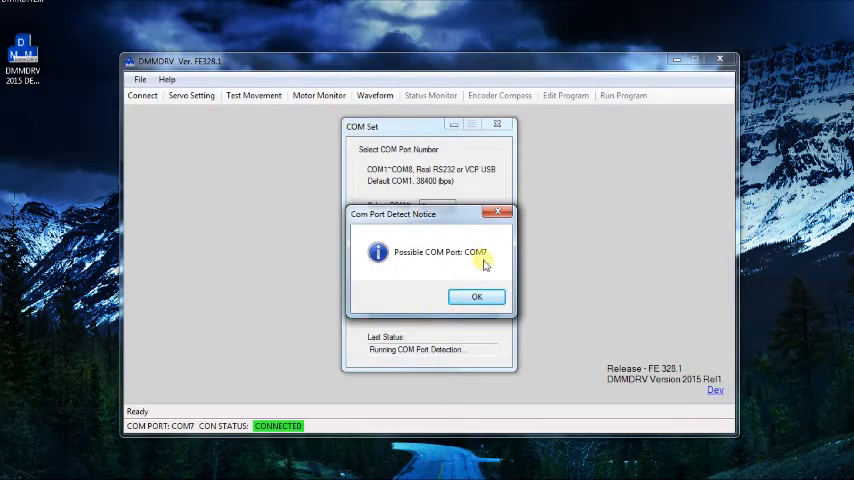
click(476, 296)
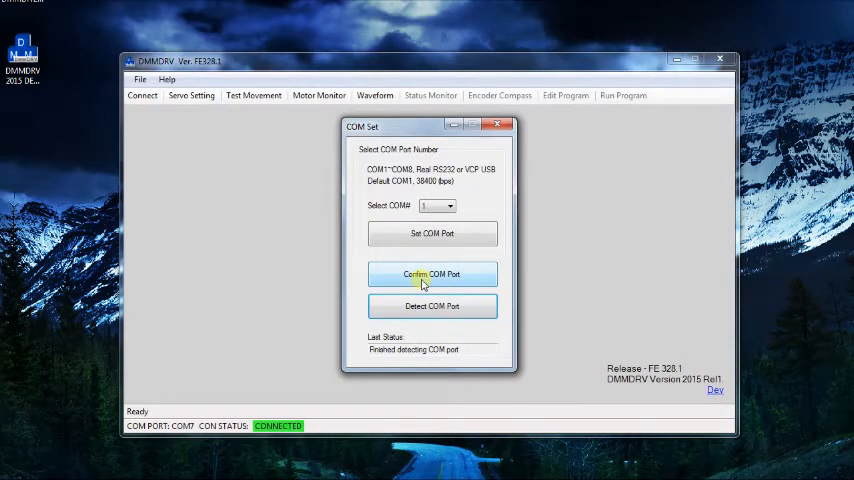
click(432, 274)
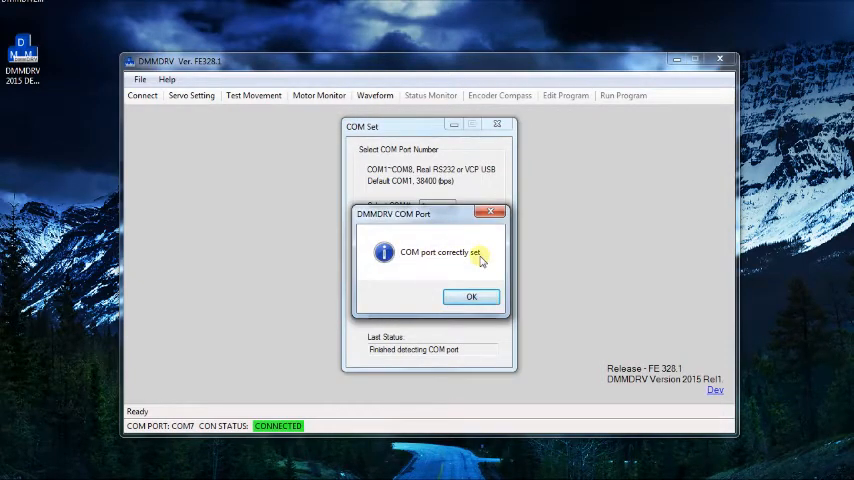
click(471, 296)
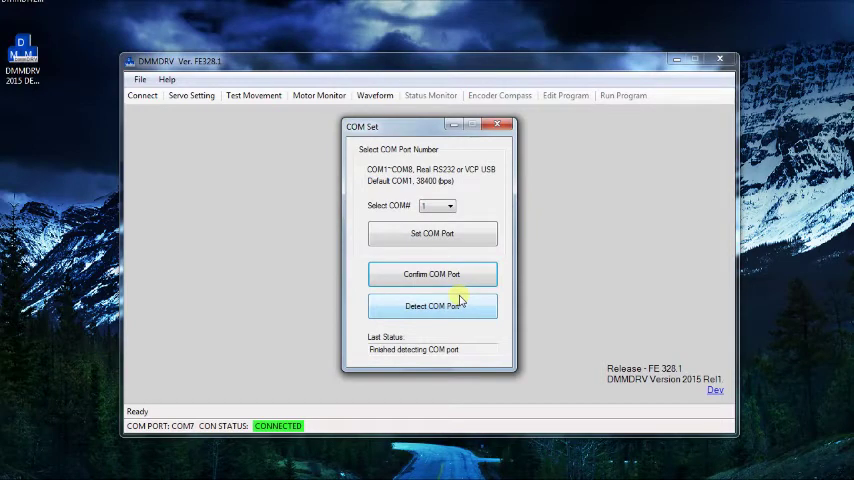
click(502, 124)
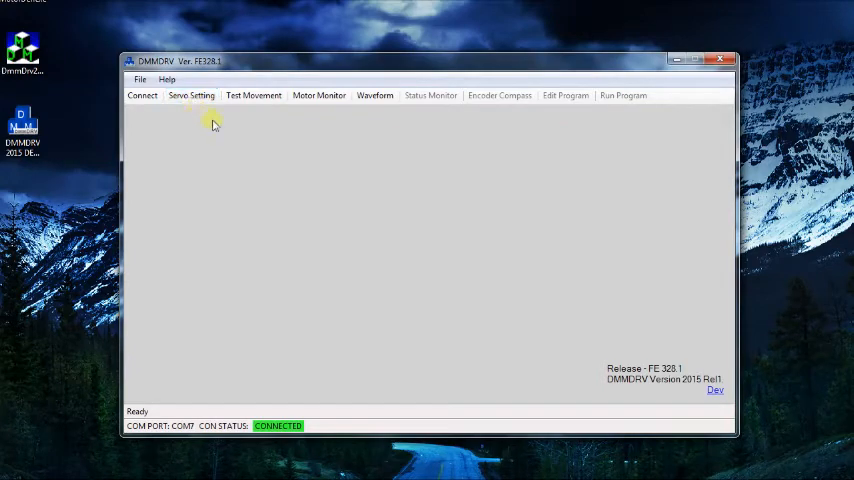
Open Servo Setting and pick the DYN2 drive series
click(195, 95)
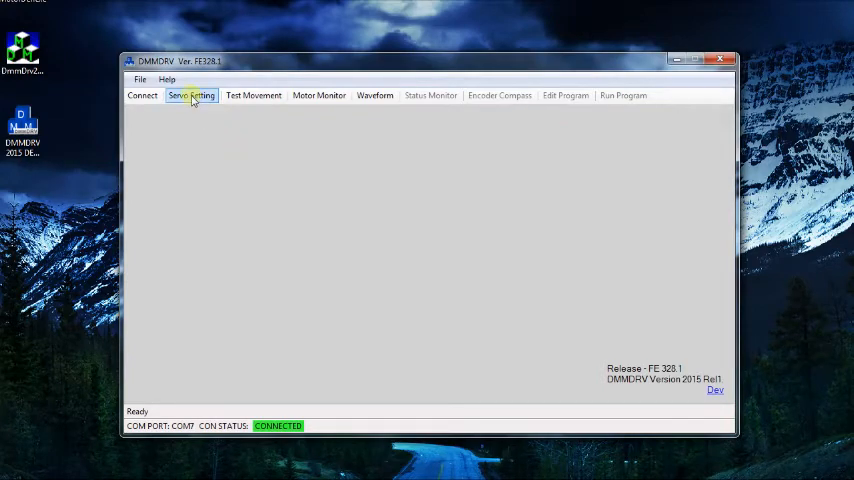
click(196, 95)
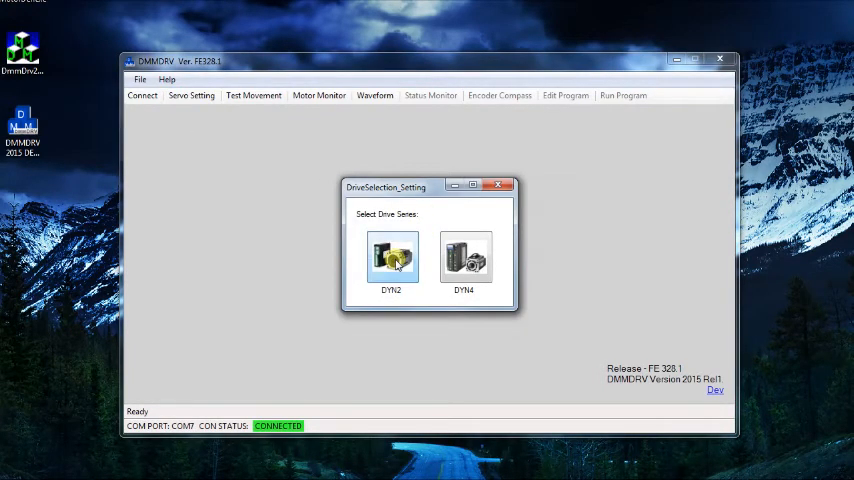
click(391, 257)
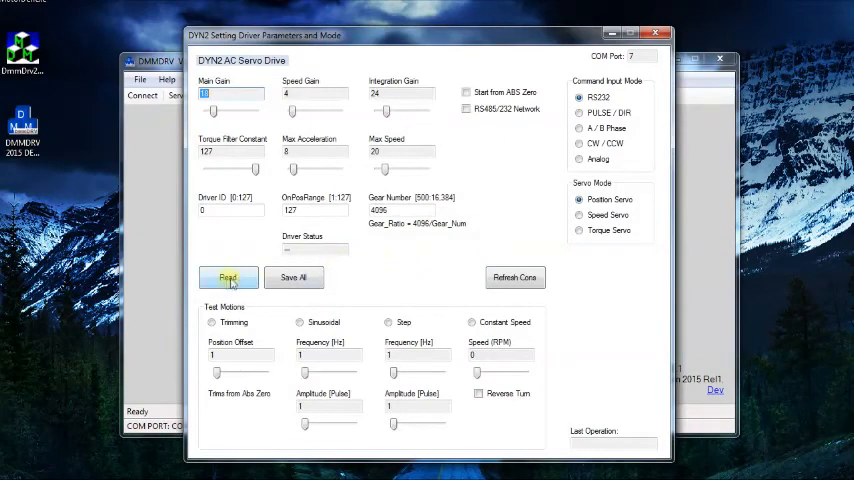
Read drive parameters, set main and speed gains to 15, integration 10, and Save All
click(228, 277)
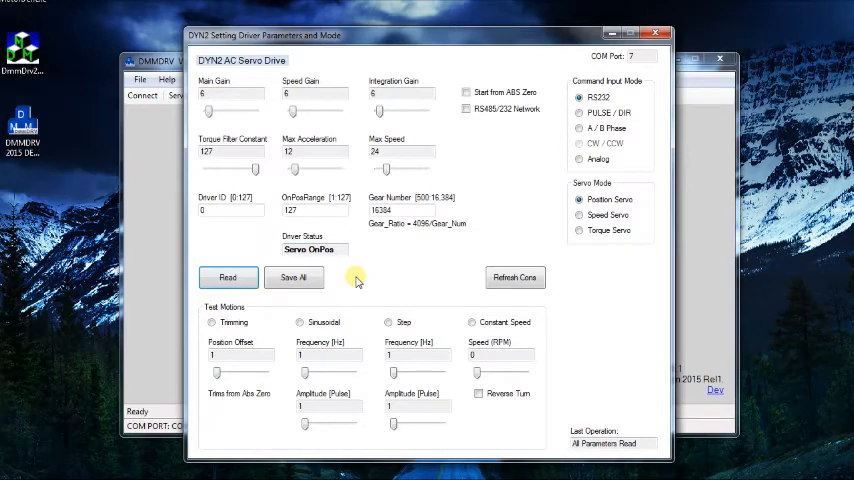
click(294, 277)
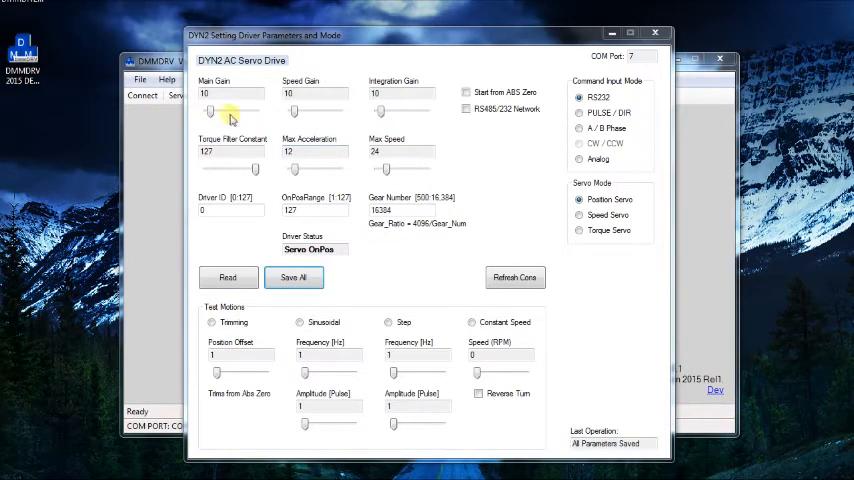
drag(210, 112, 230, 112)
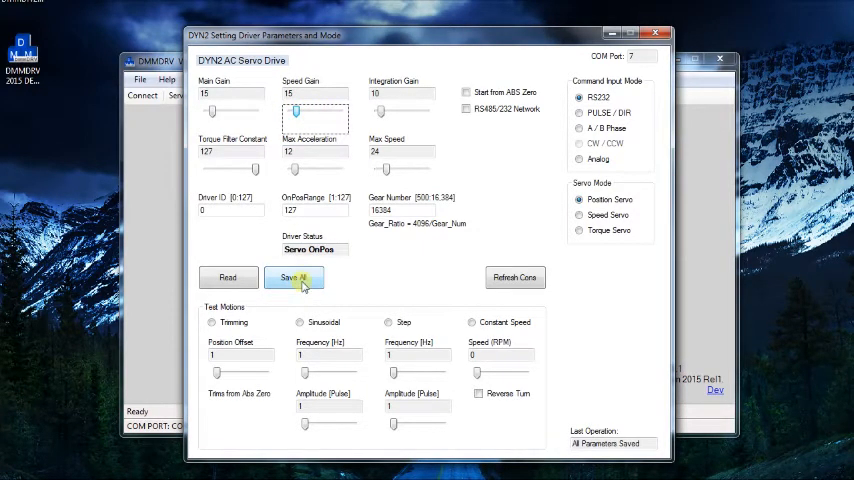
click(294, 277)
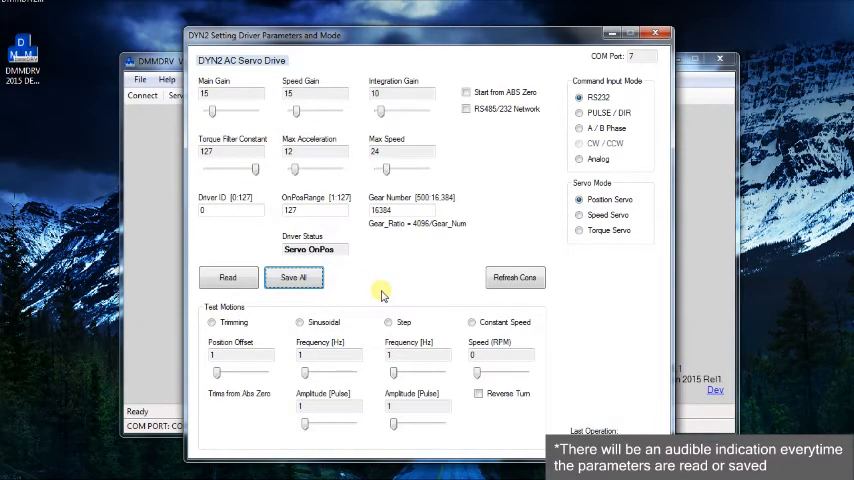
click(294, 277)
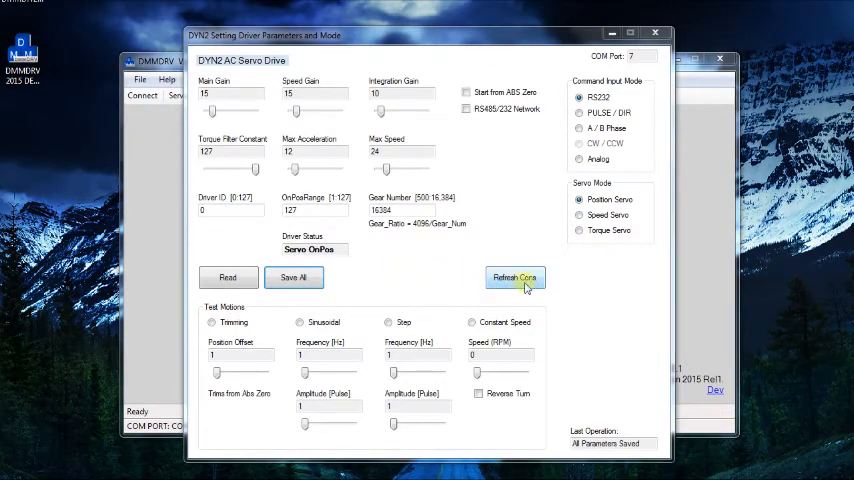
Refresh the connection and re-read parameters, showing gains 15, 15 and 10
click(514, 277)
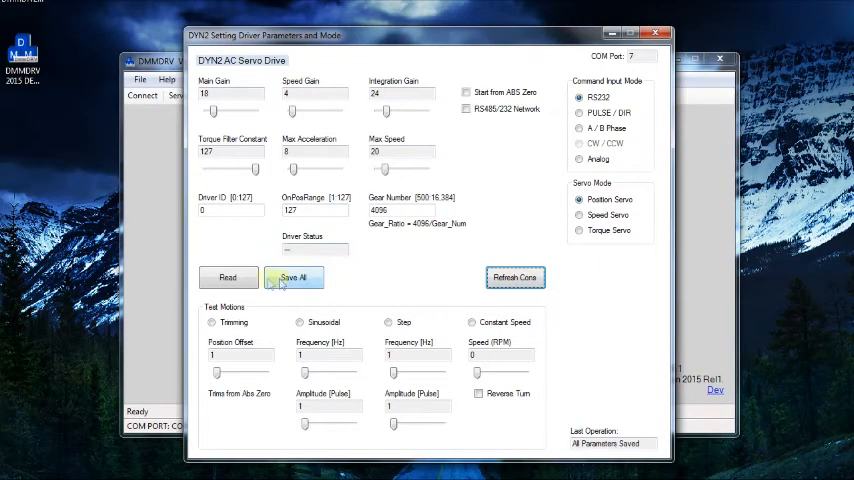
click(228, 277)
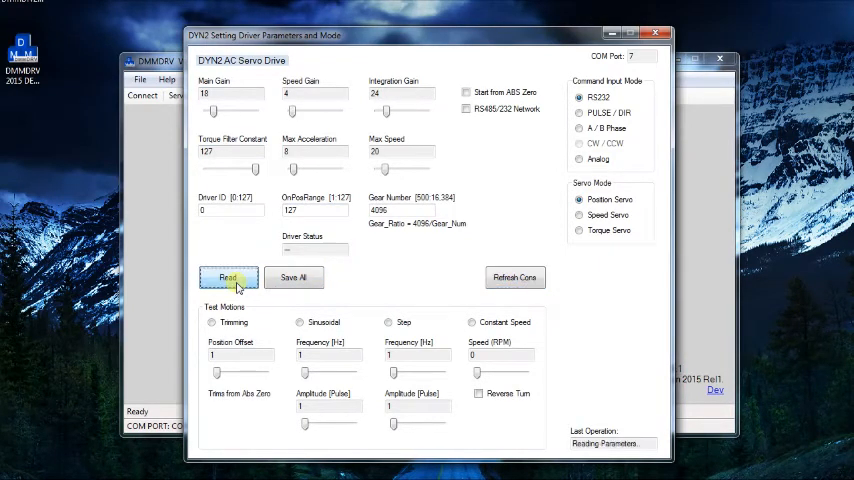
click(227, 277)
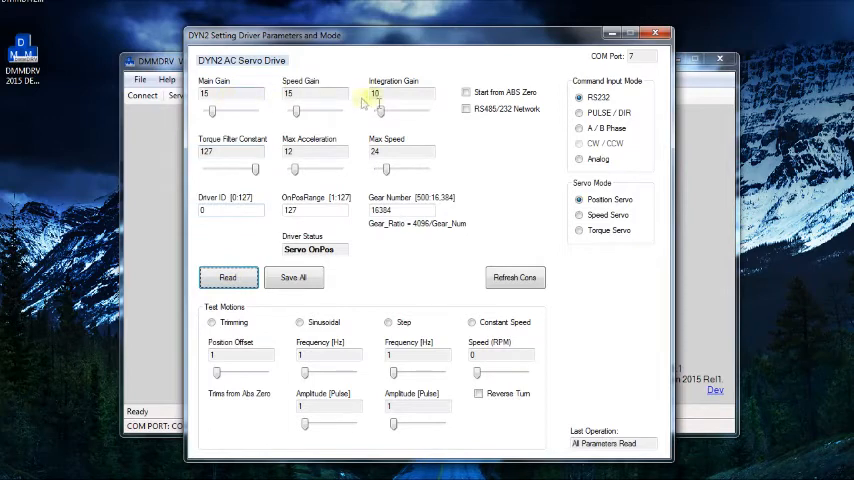
mouse_move(398, 278)
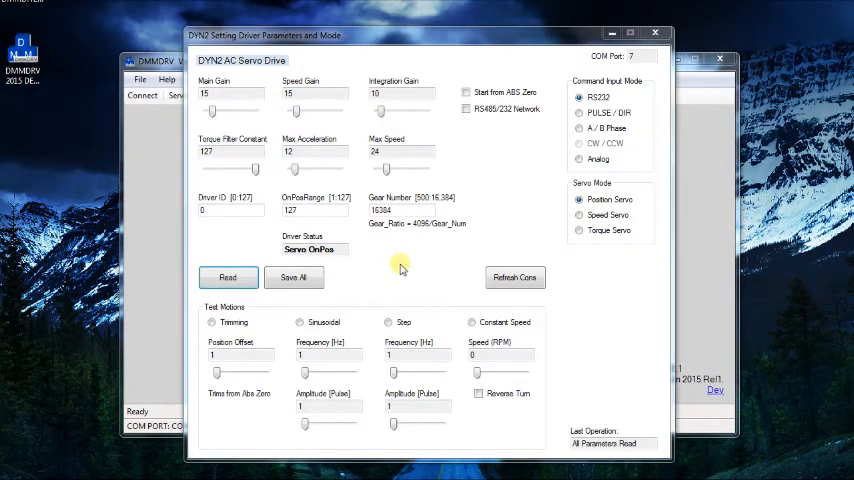
mouse_move(459, 211)
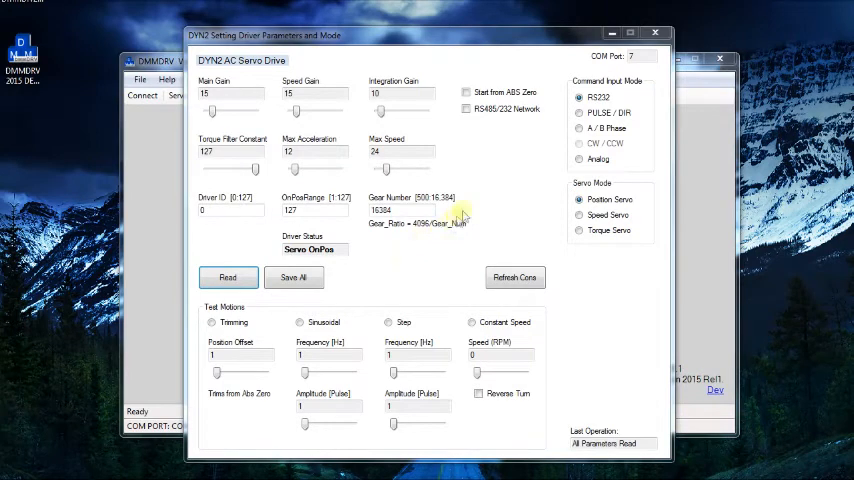
mouse_move(526, 147)
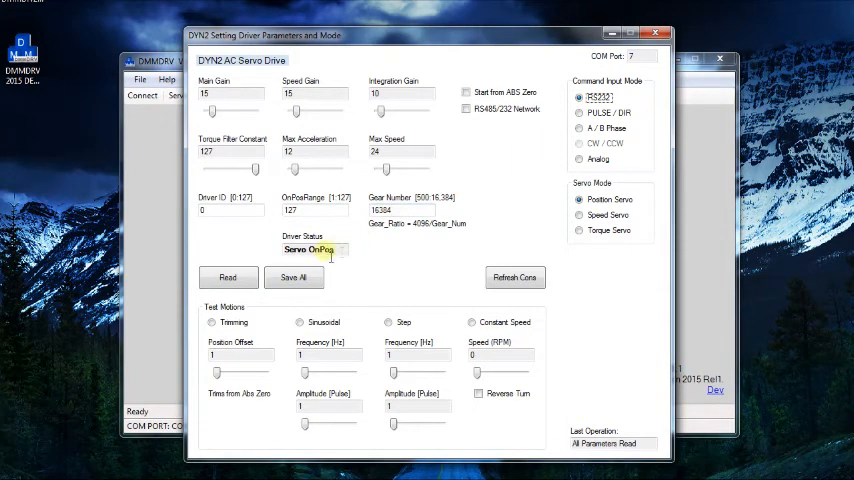
Save all parameters again, then select the Constant Speed test motion and adjust its RPM slider
click(294, 277)
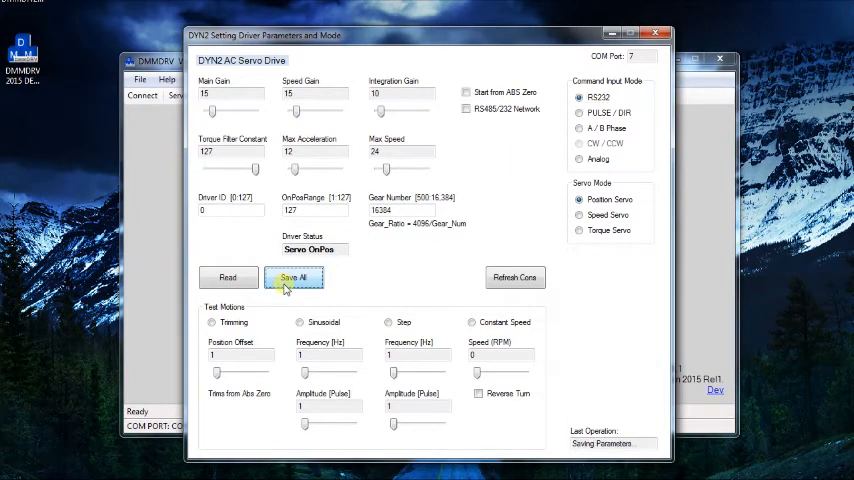
click(294, 277)
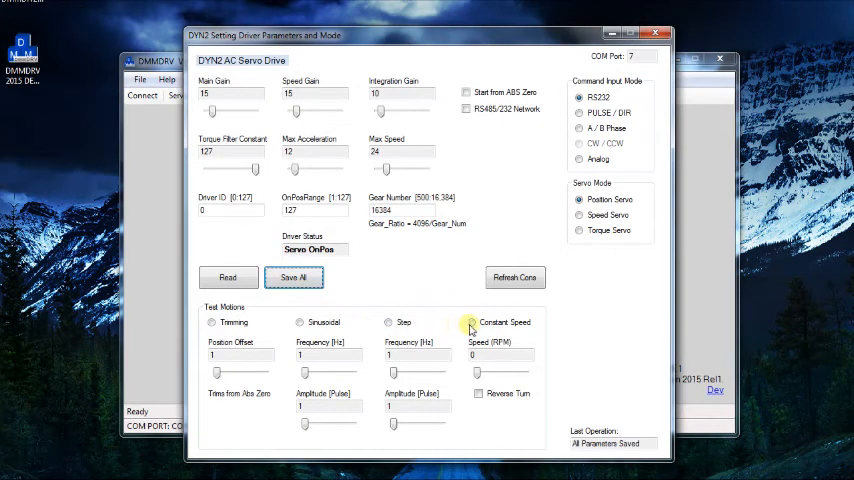
click(470, 322)
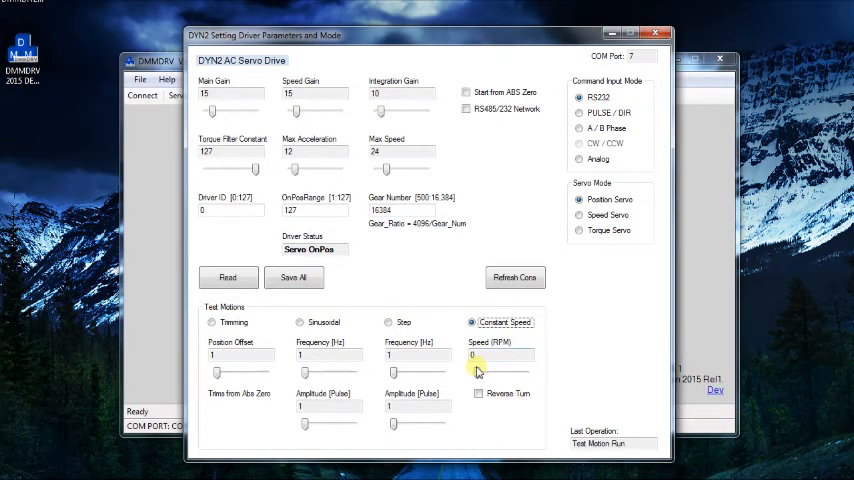
drag(478, 370, 478, 378)
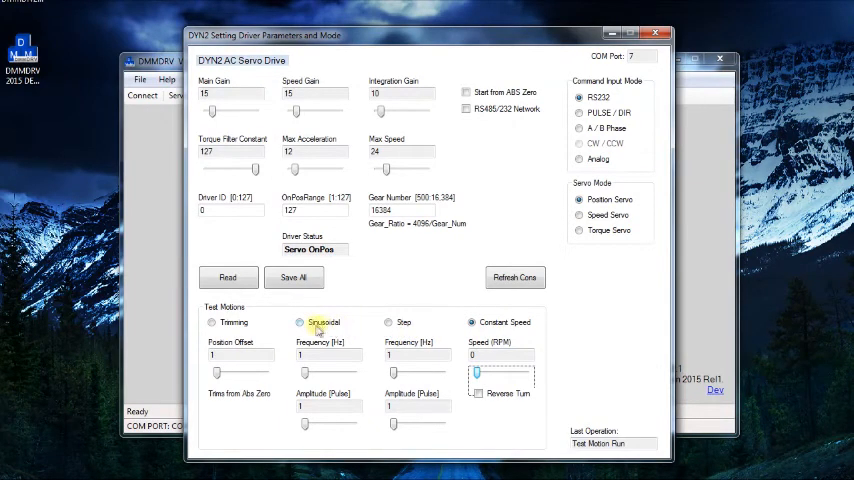
click(211, 322)
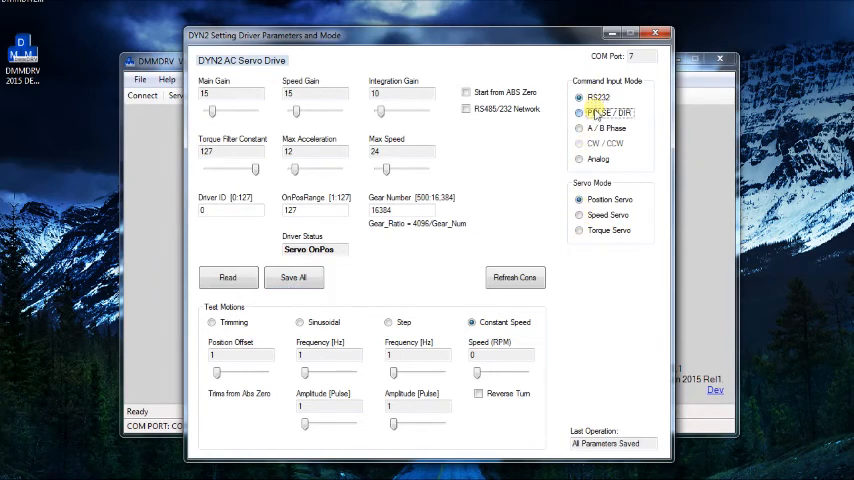
Switch the command input mode to PULSE / DIR and save all parameters
click(580, 159)
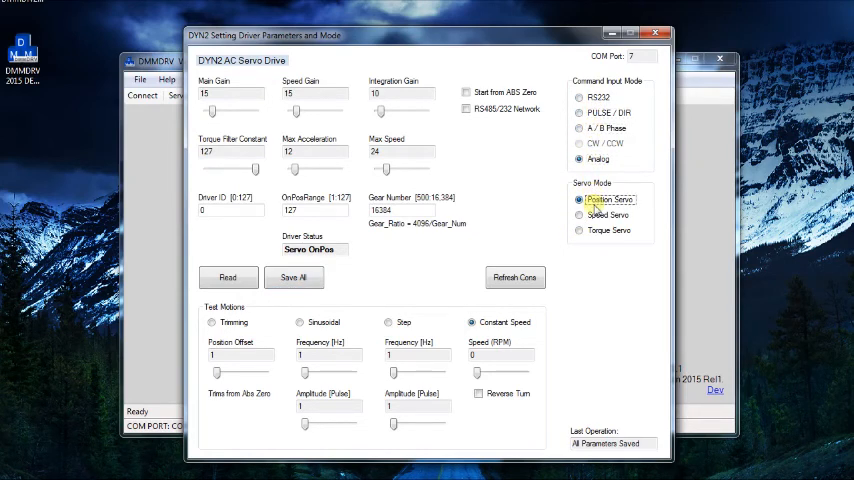
click(580, 230)
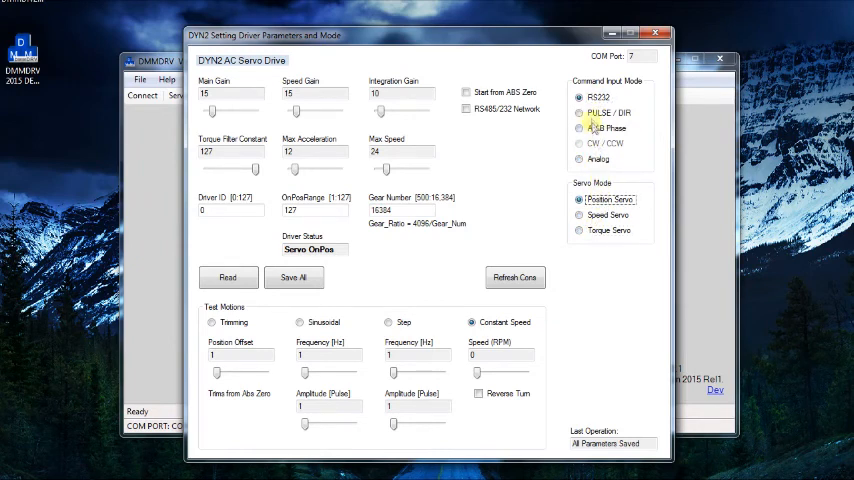
click(294, 277)
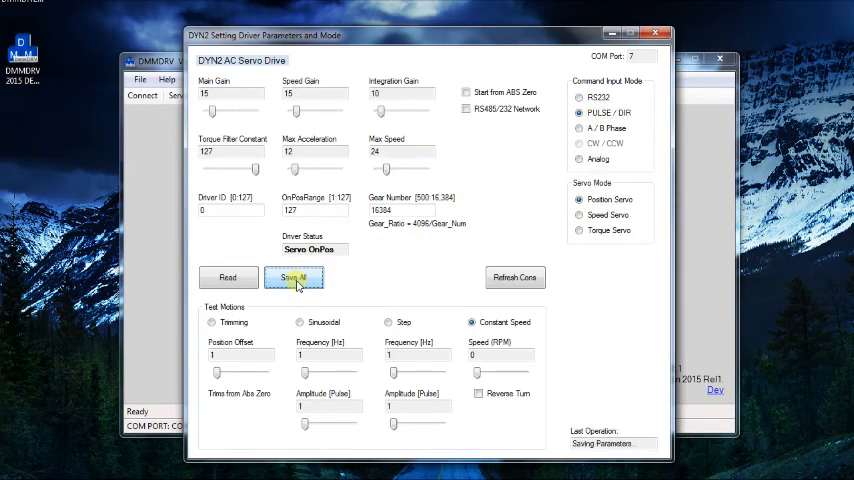
click(294, 277)
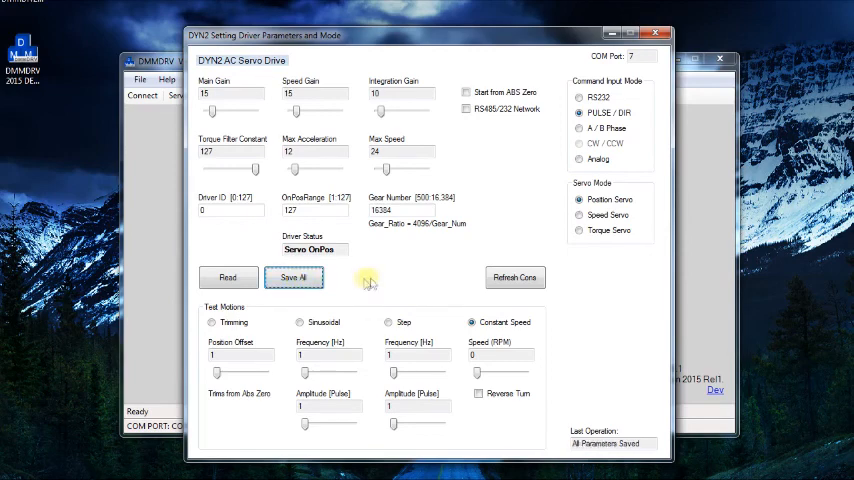